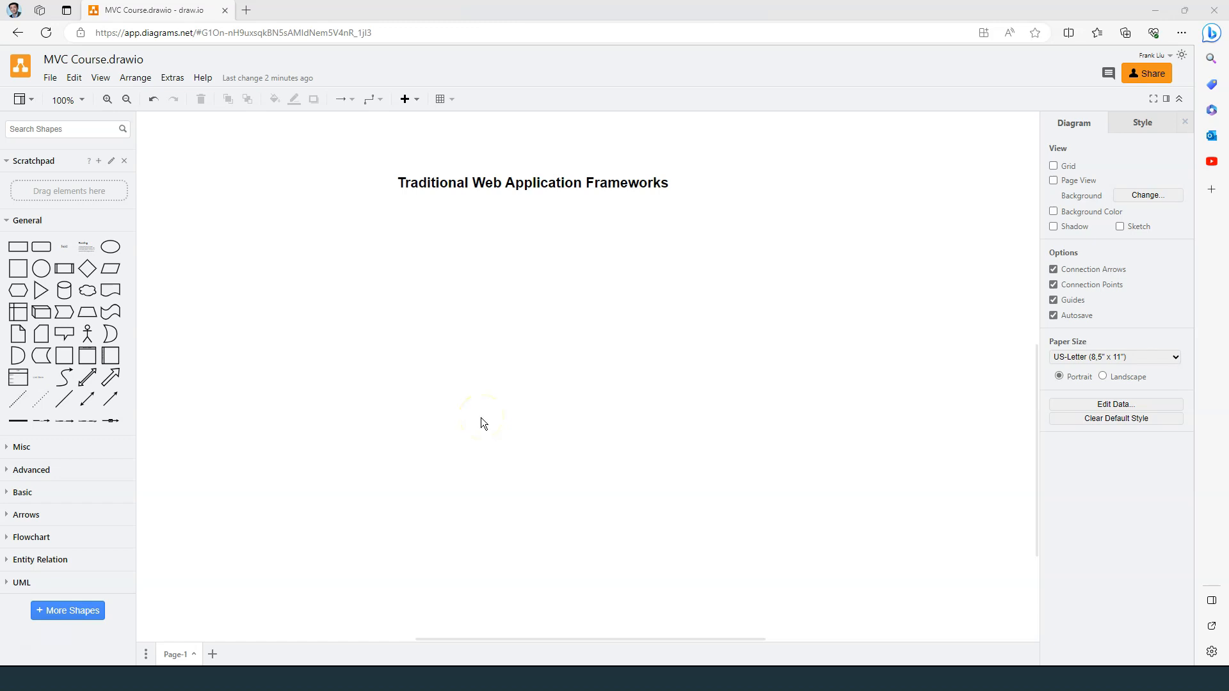
{"action": "mouse_move", "coordinate": [488, 417]}
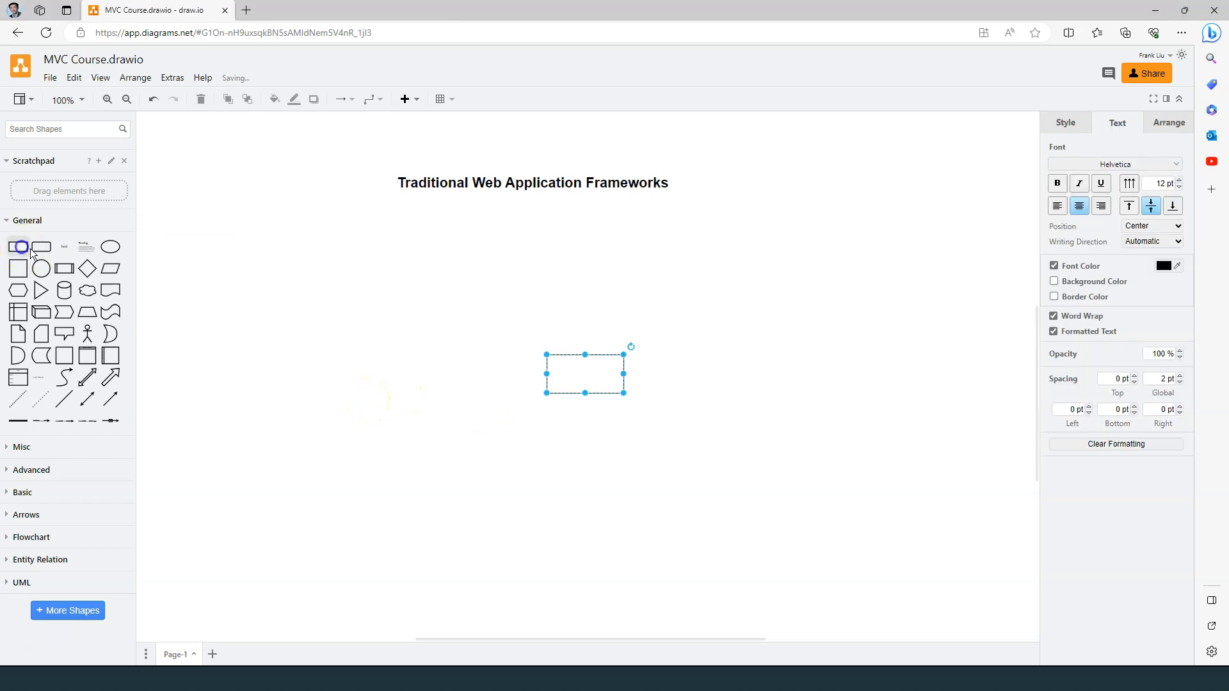
Place the Browser box and connect User→Browser and Browser→Server with arrows
{"action": "left_click_drag", "start_coordinate": [583, 372], "coordinate": [289, 277]}
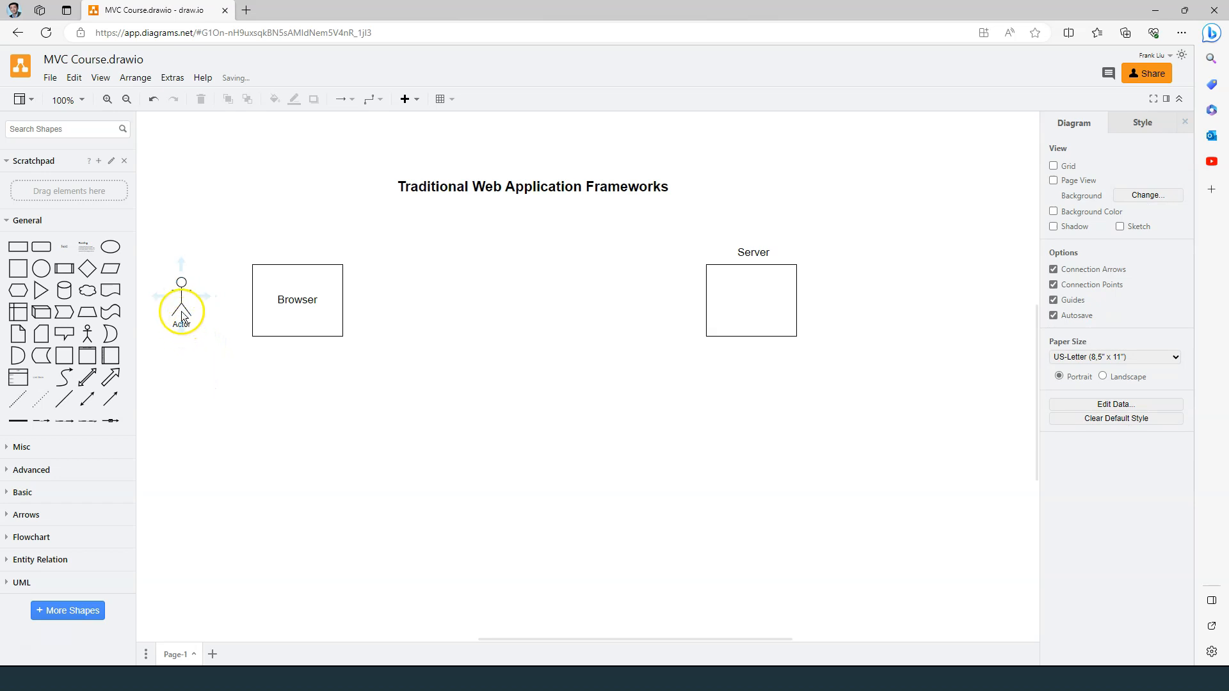
{"action": "left_click_drag", "start_coordinate": [182, 294], "coordinate": [255, 294]}
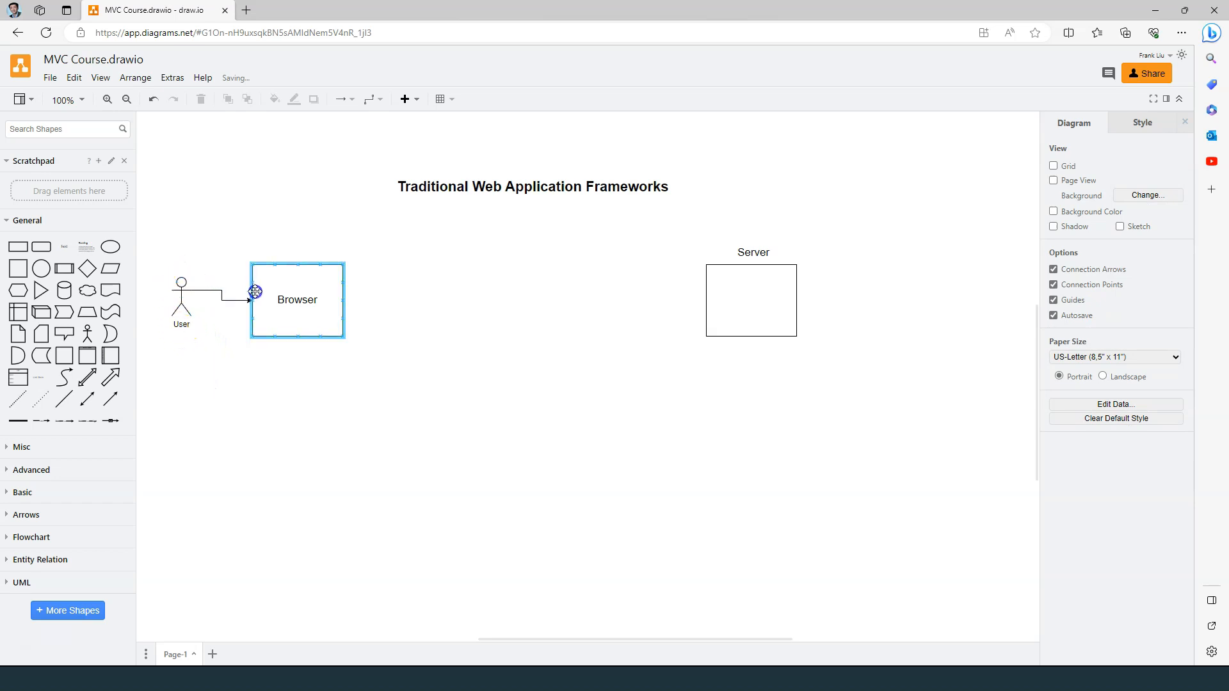
{"action": "left_click_drag", "start_coordinate": [254, 293], "coordinate": [537, 286]}
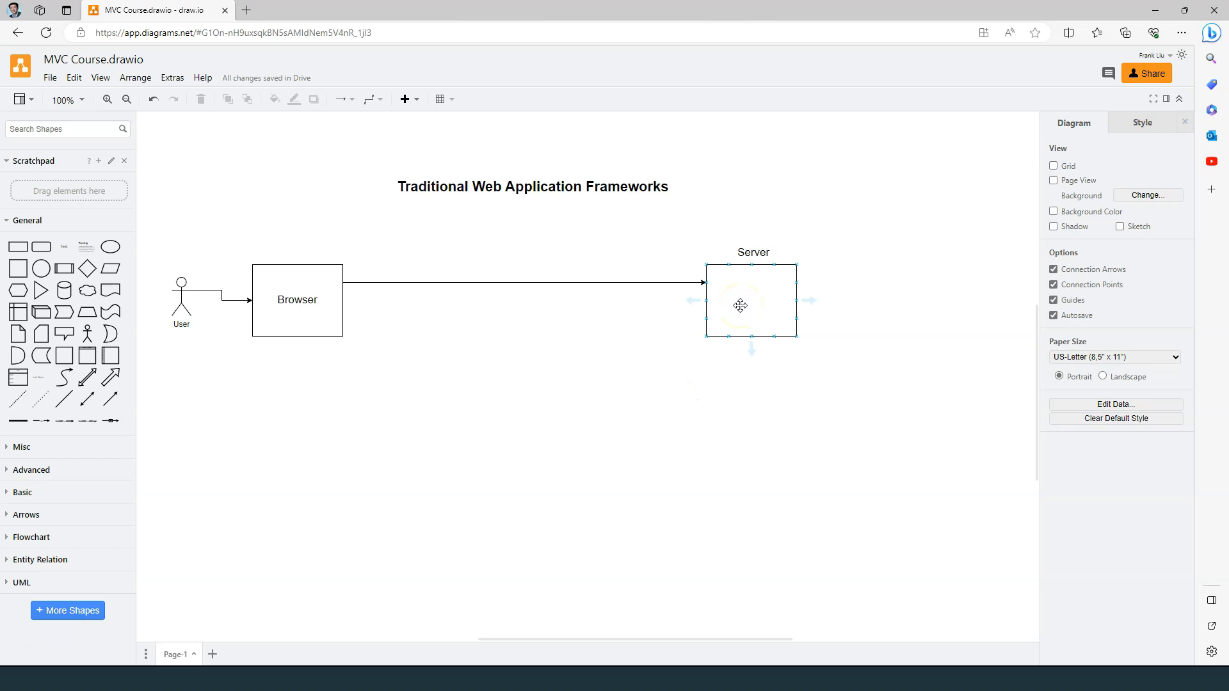
Add a return arrow from Server back to Browser beneath the Request arrow
{"action": "left_click_drag", "start_coordinate": [750, 301], "coordinate": [338, 323]}
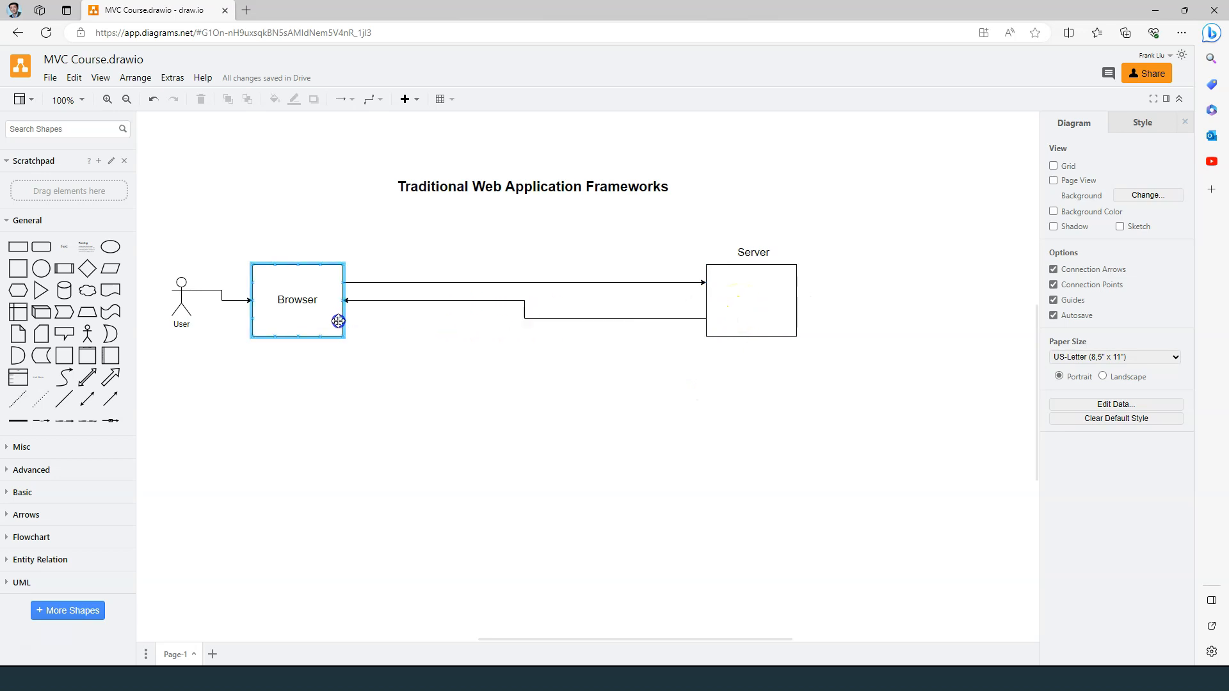
{"action": "left_click", "coordinate": [502, 391]}
{"action": "type", "text": "Request"}
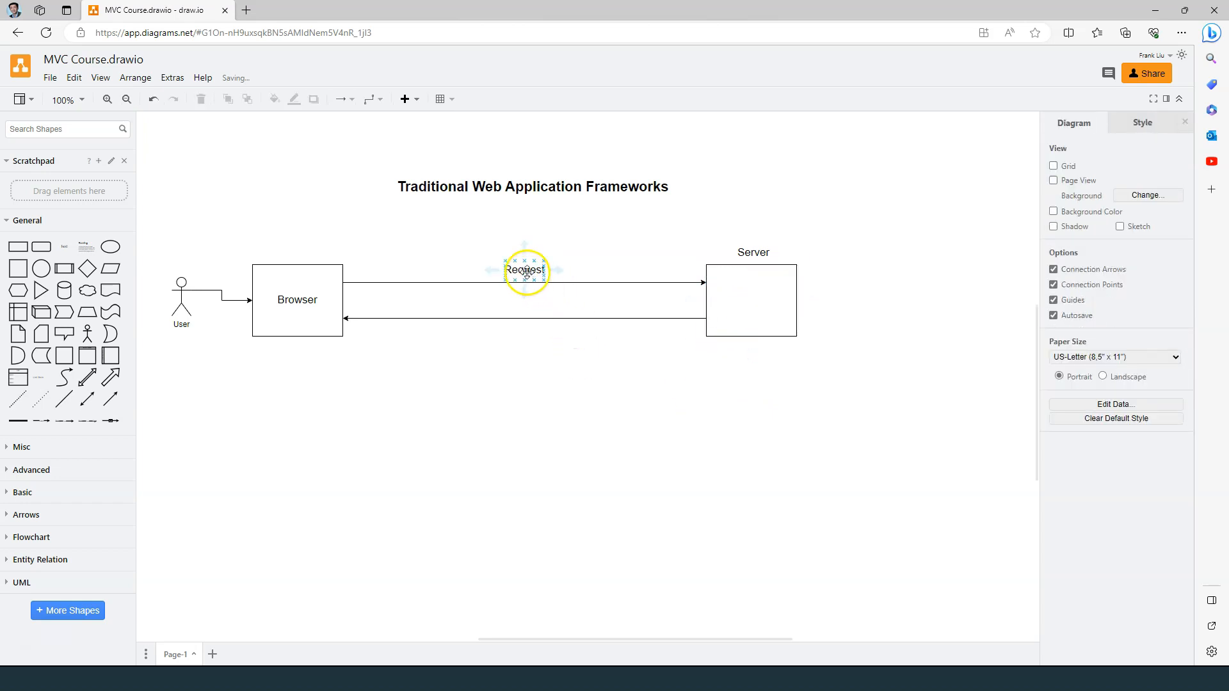
{"action": "double_click", "coordinate": [524, 269]}
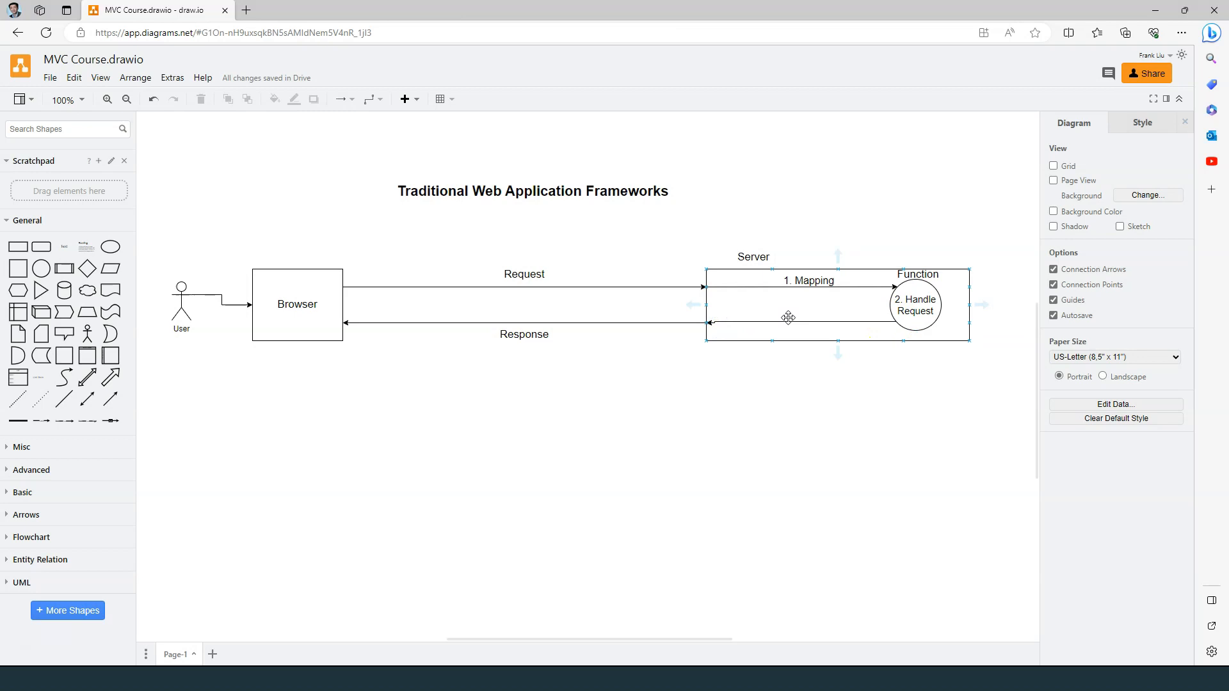
Select the Browser box after building the Server's mapping and handler
{"action": "left_click", "coordinate": [297, 304]}
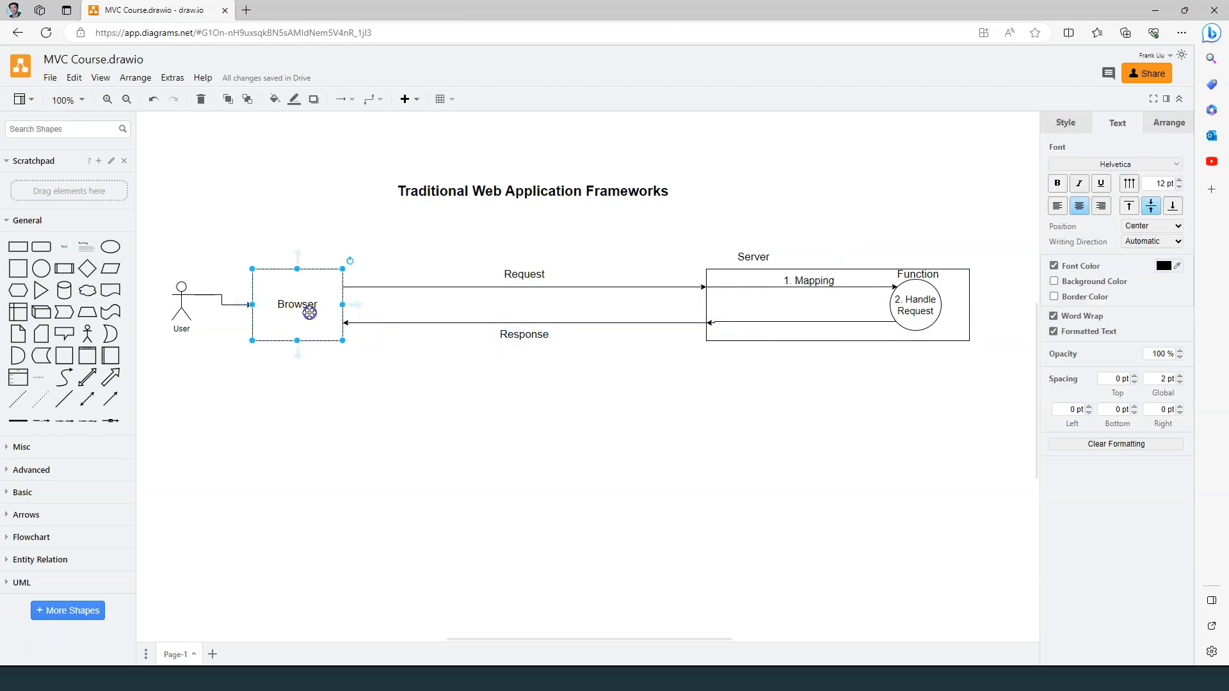